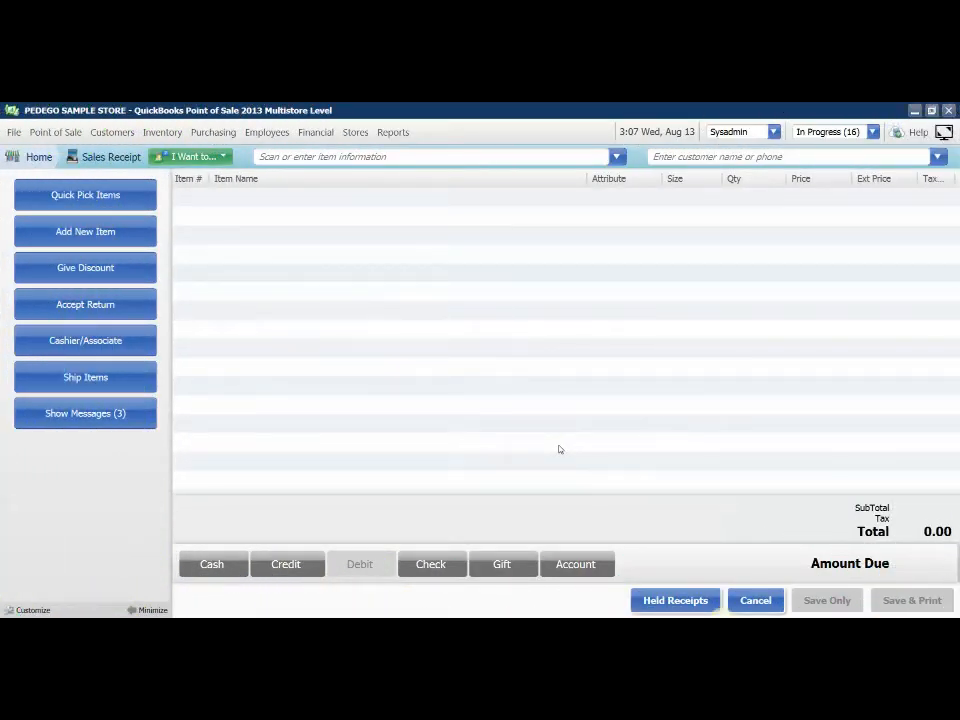
pyautogui.moveTo(540, 458)
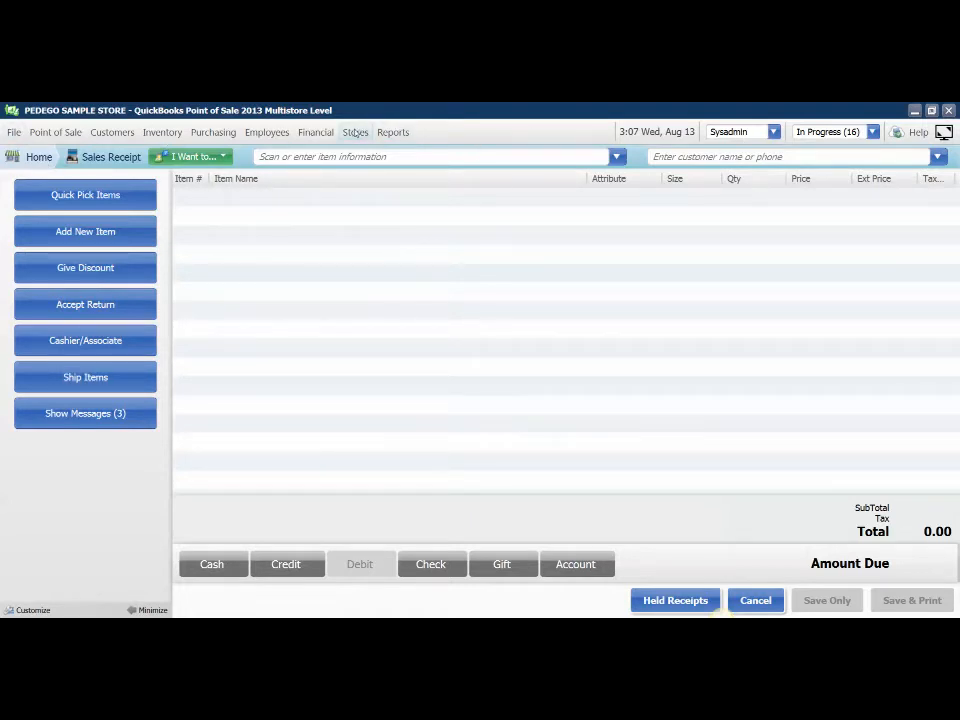
pyautogui.moveTo(268, 132)
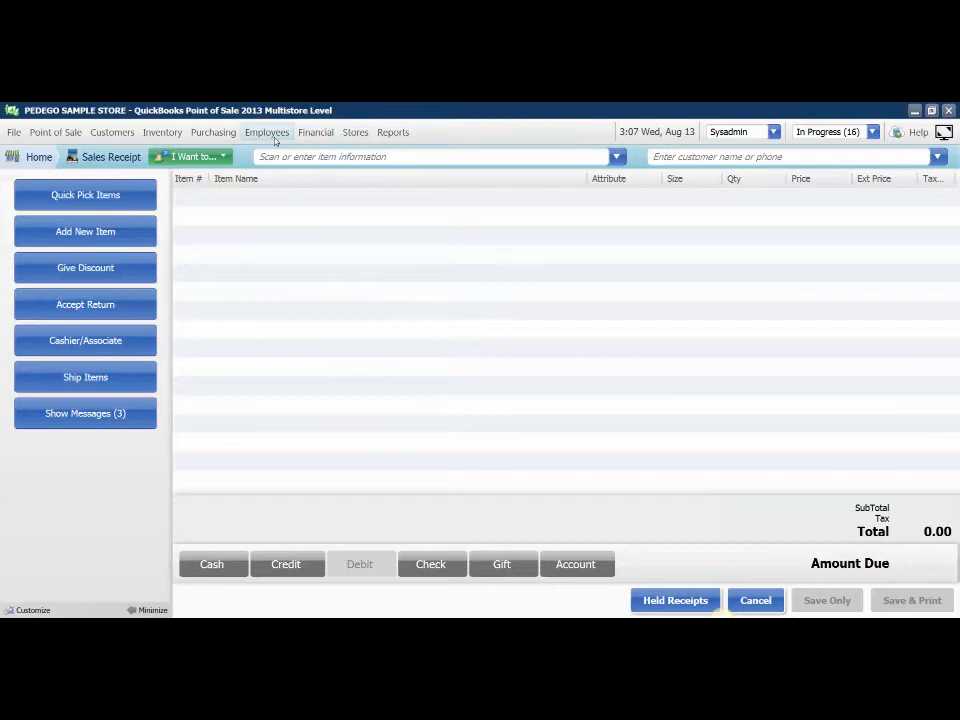
# Step: Reveal the Sysadmin user menu with Log Out, Switch User, Clock In/Out and Manage time clock
pyautogui.click(772, 132)
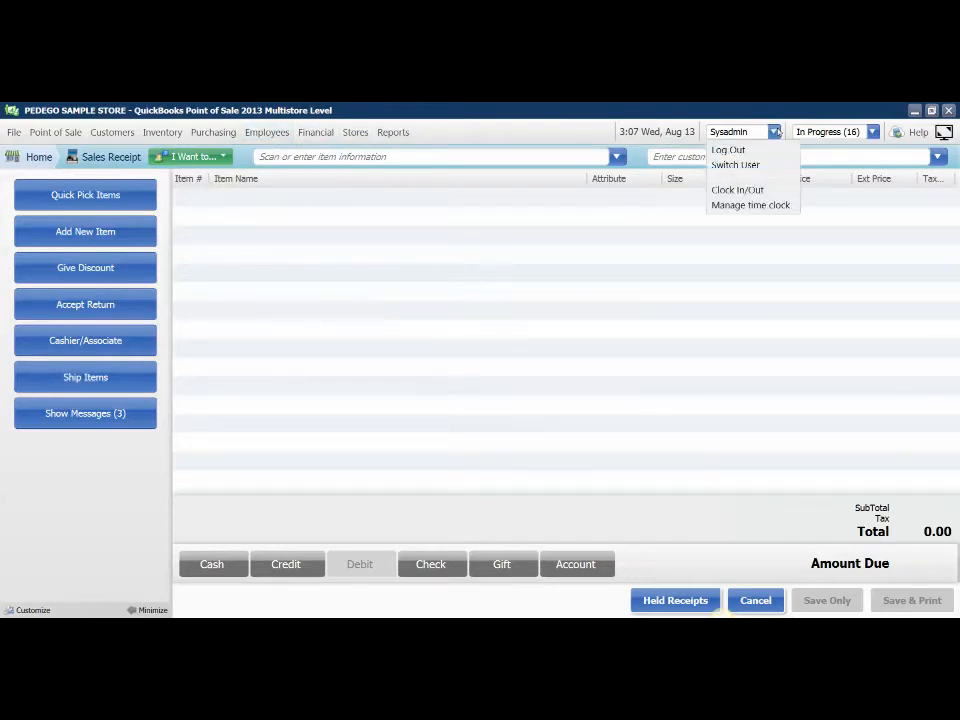
pyautogui.moveTo(738, 190)
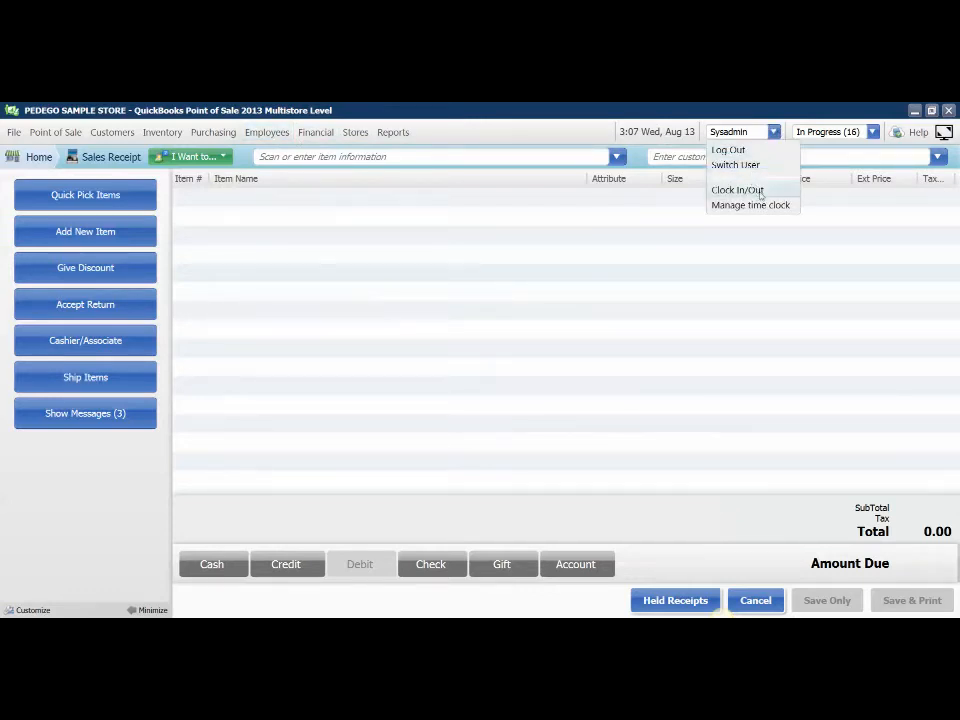
# Step: Clock in the clocked-out employee with their password and confirm hourly tracking with Yes
pyautogui.click(736, 190)
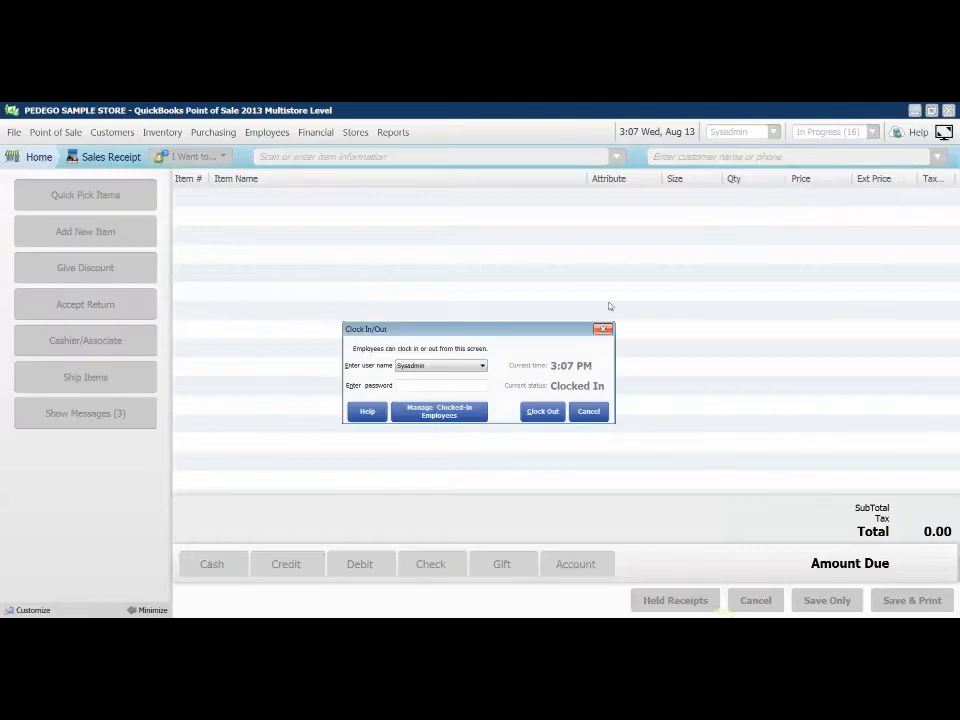
pyautogui.click(482, 364)
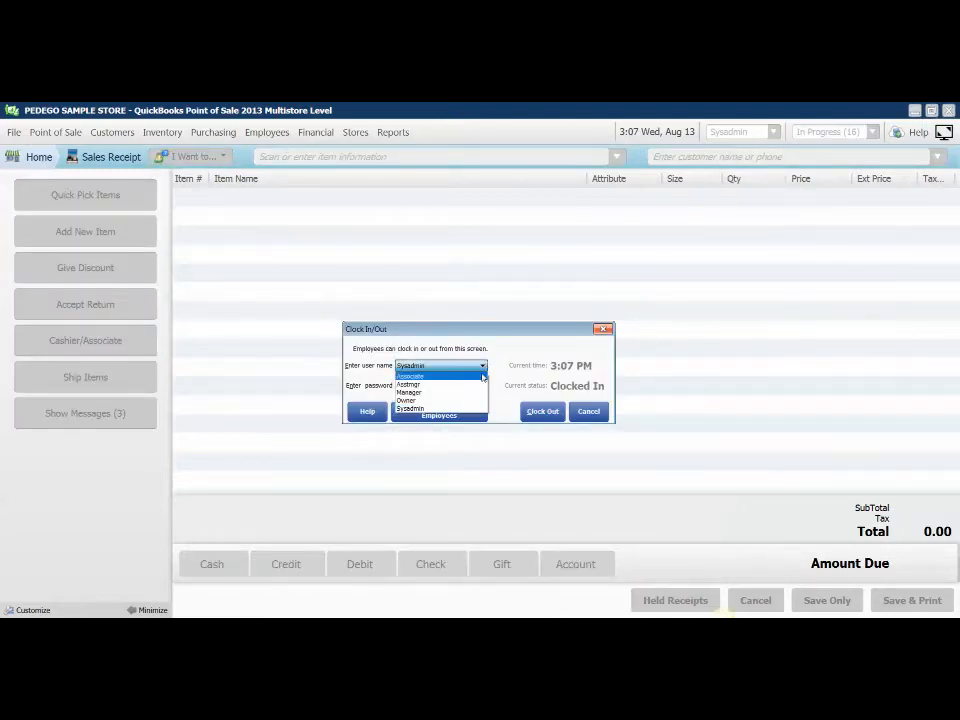
pyautogui.click(408, 384)
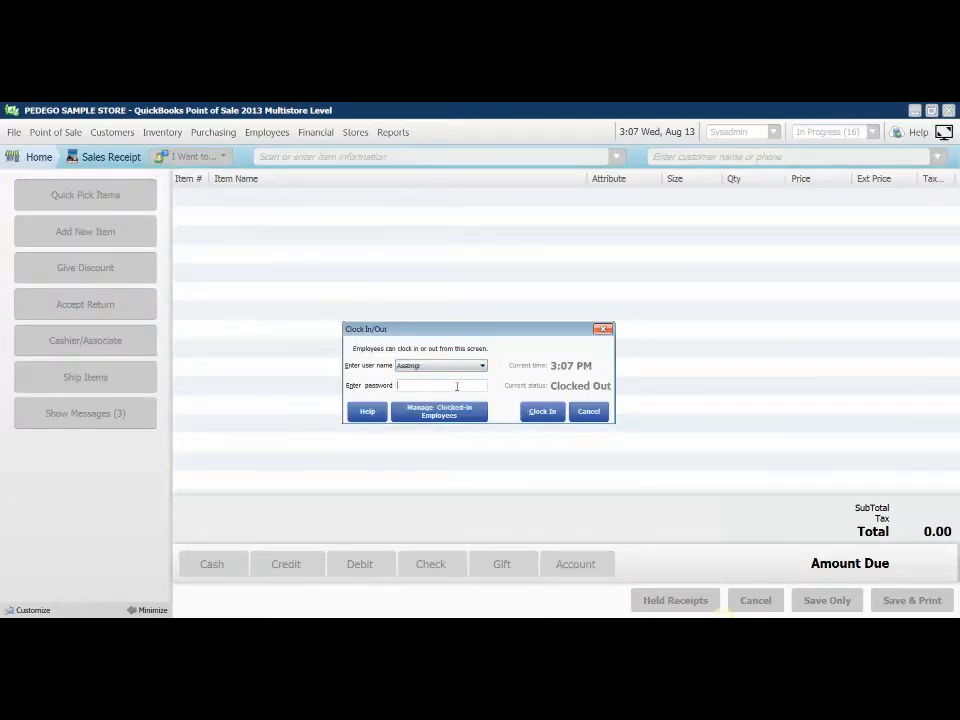
pyautogui.write('****')
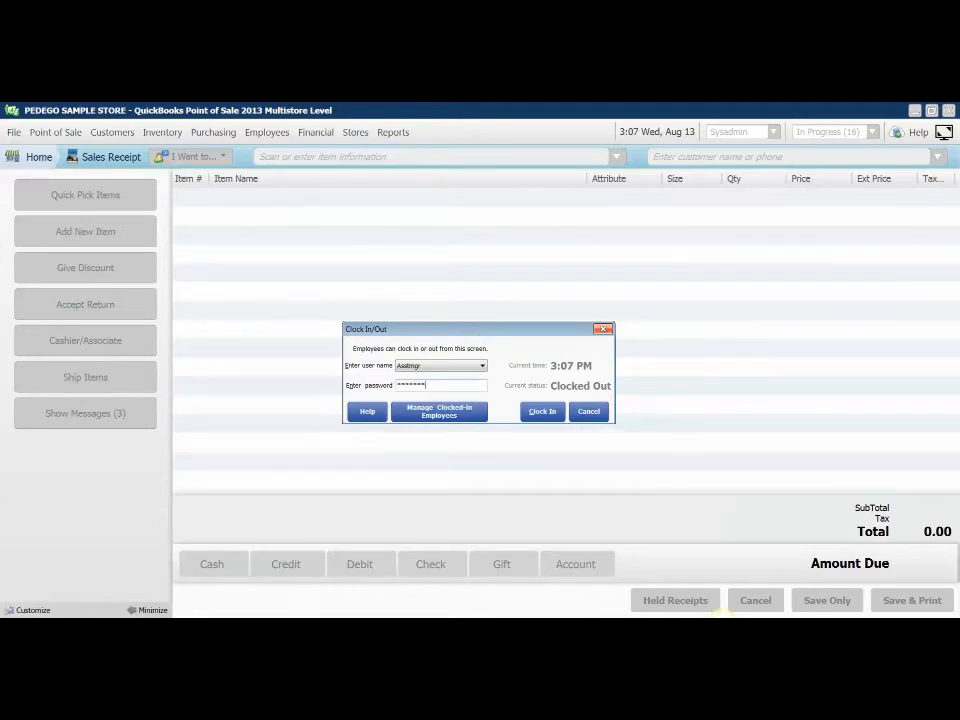
pyautogui.click(542, 412)
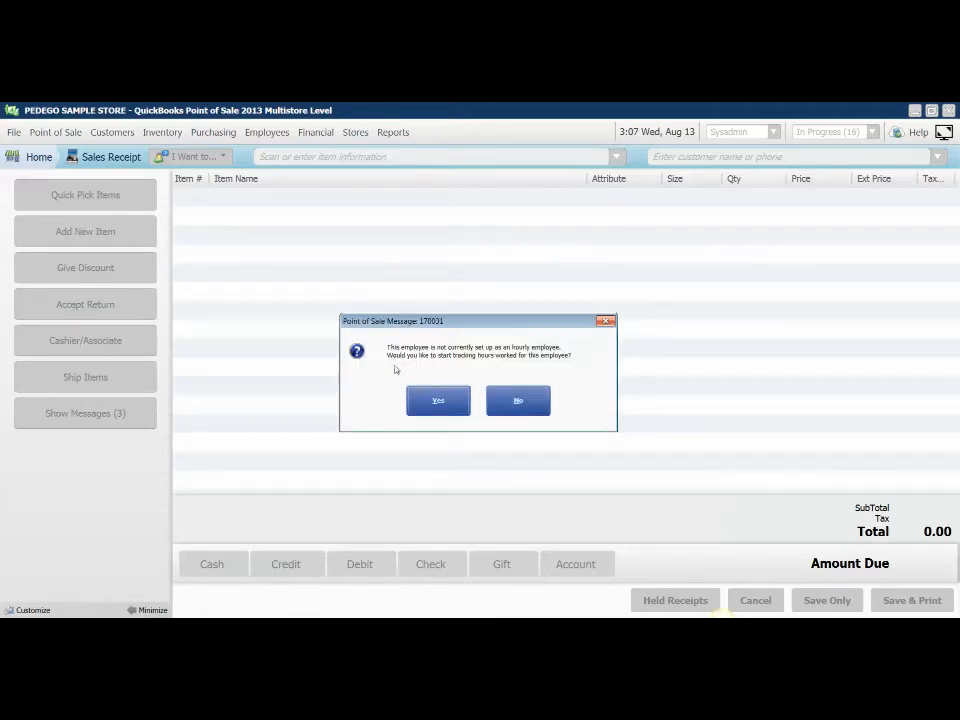
pyautogui.moveTo(468, 360)
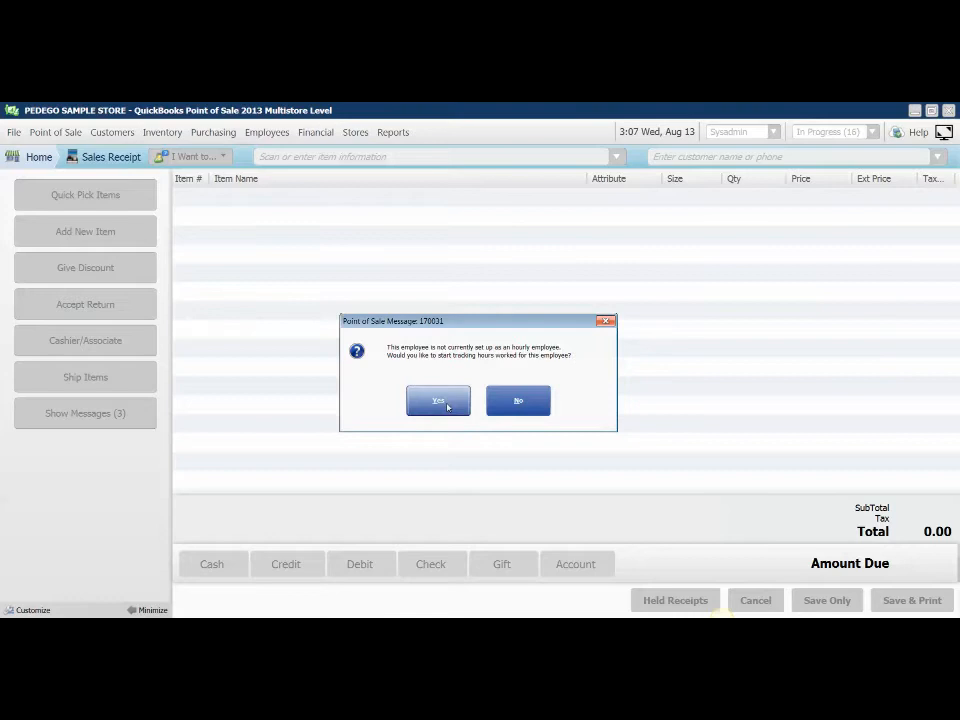
pyautogui.click(518, 400)
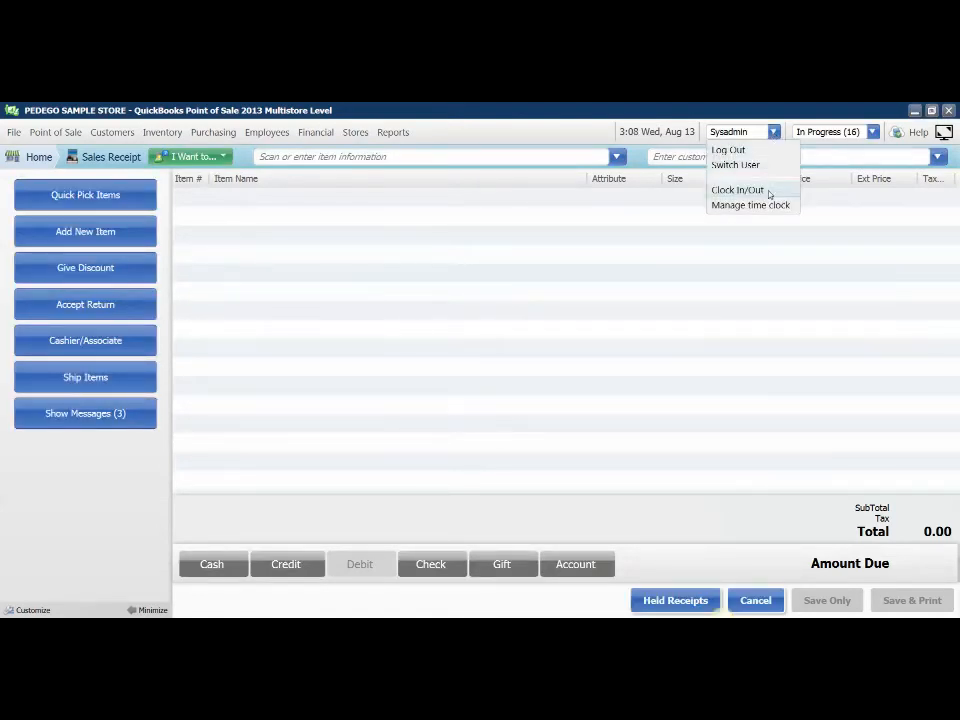
pyautogui.click(738, 190)
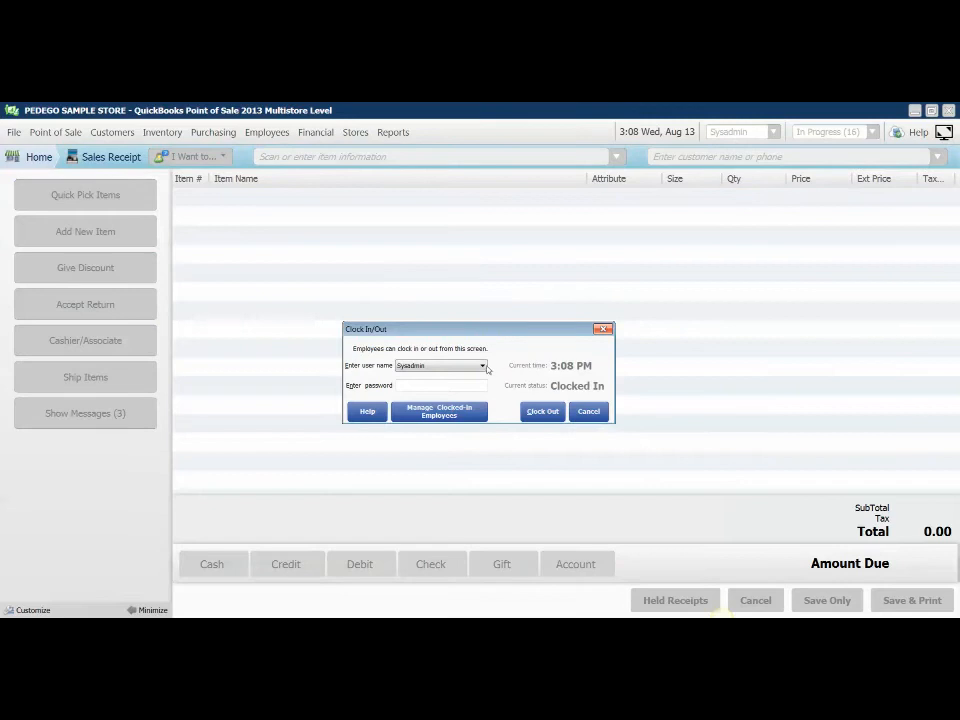
pyautogui.click(482, 364)
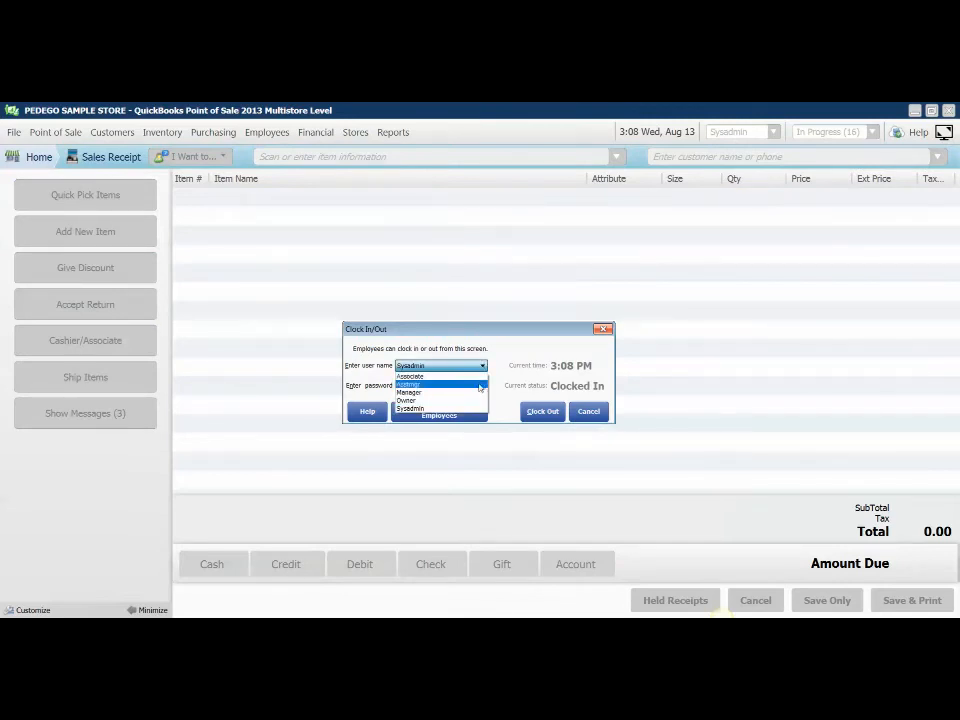
pyautogui.click(410, 364)
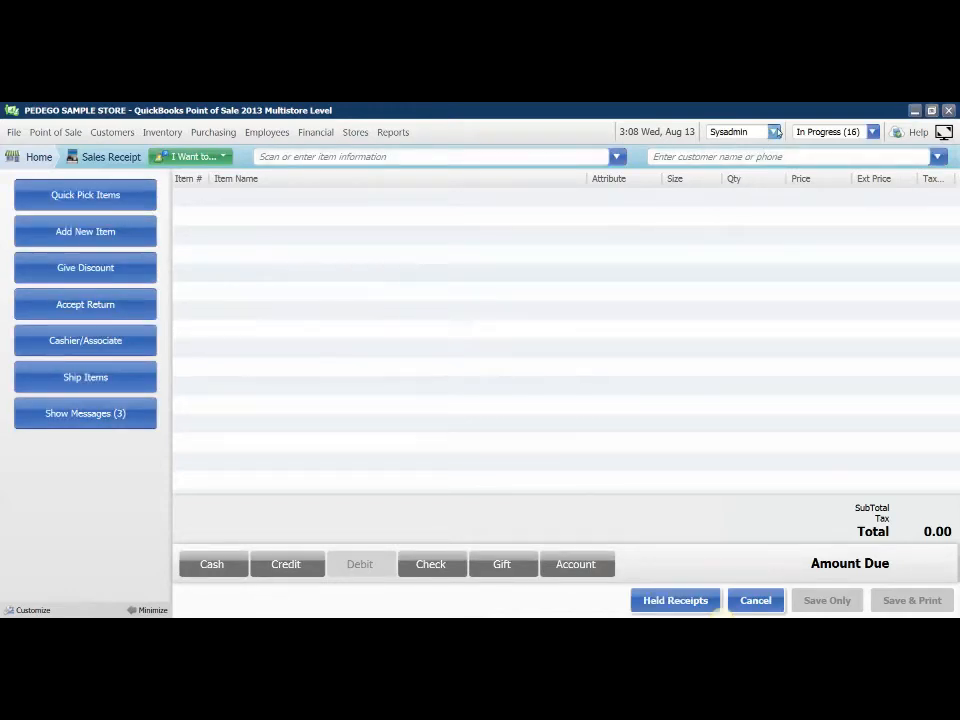
pyautogui.click(776, 132)
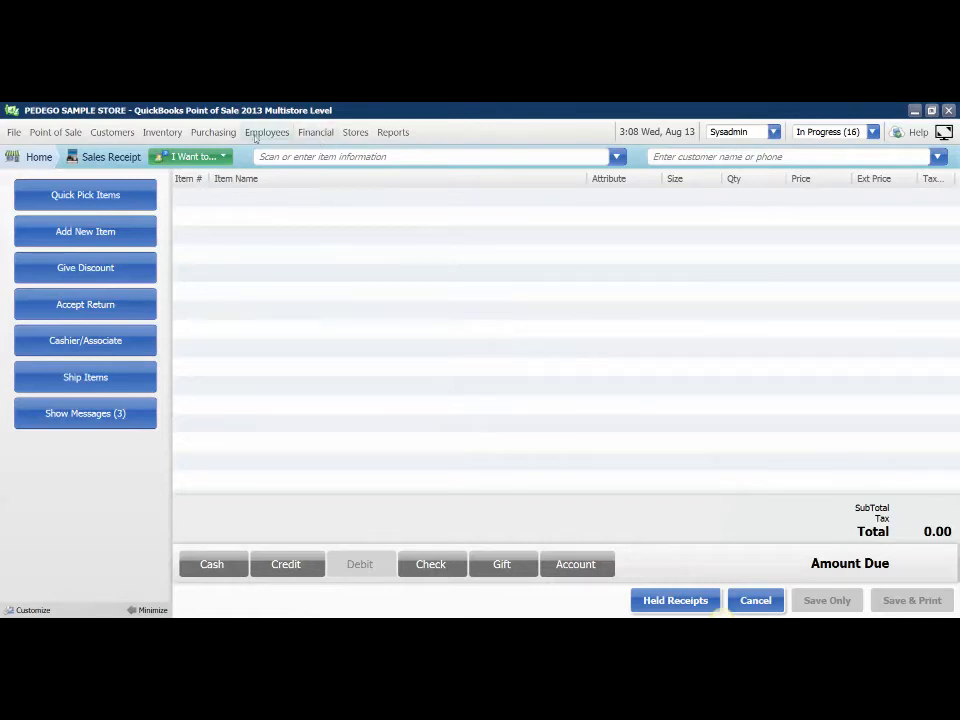
# Step: Begin a New Employee Time Entry for the chosen login name and answer Yes to the hourly prompt
pyautogui.click(268, 132)
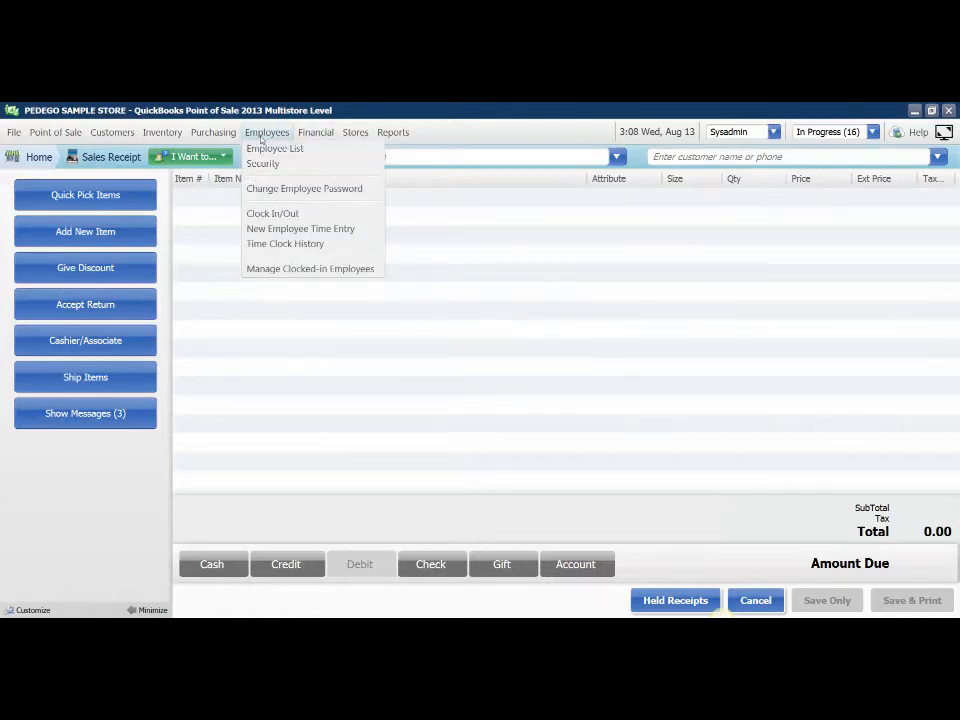
pyautogui.moveTo(300, 228)
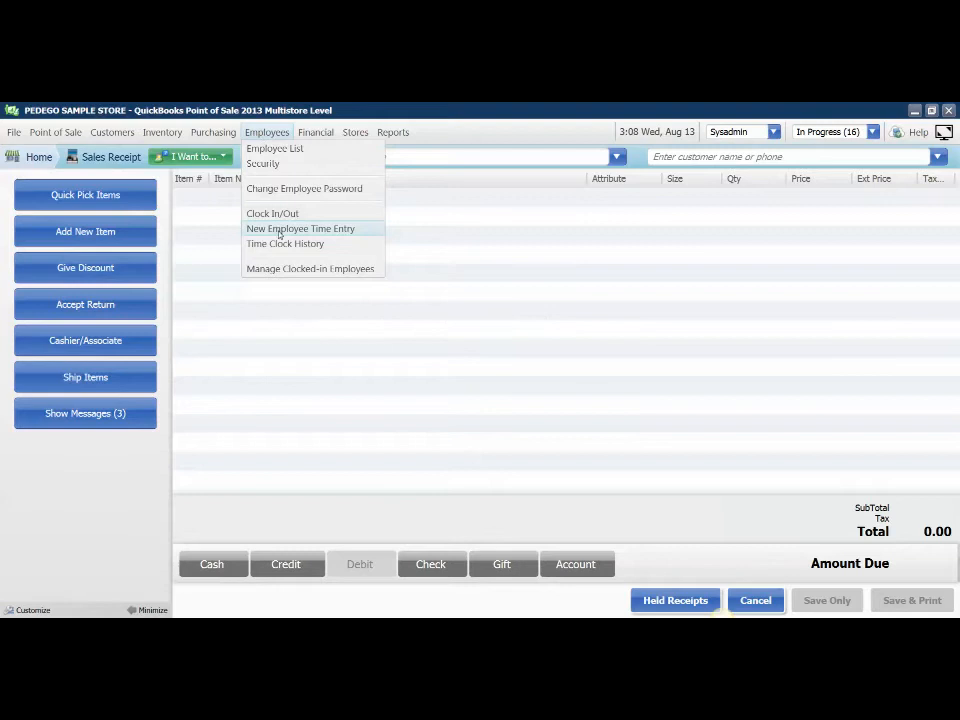
pyautogui.click(300, 228)
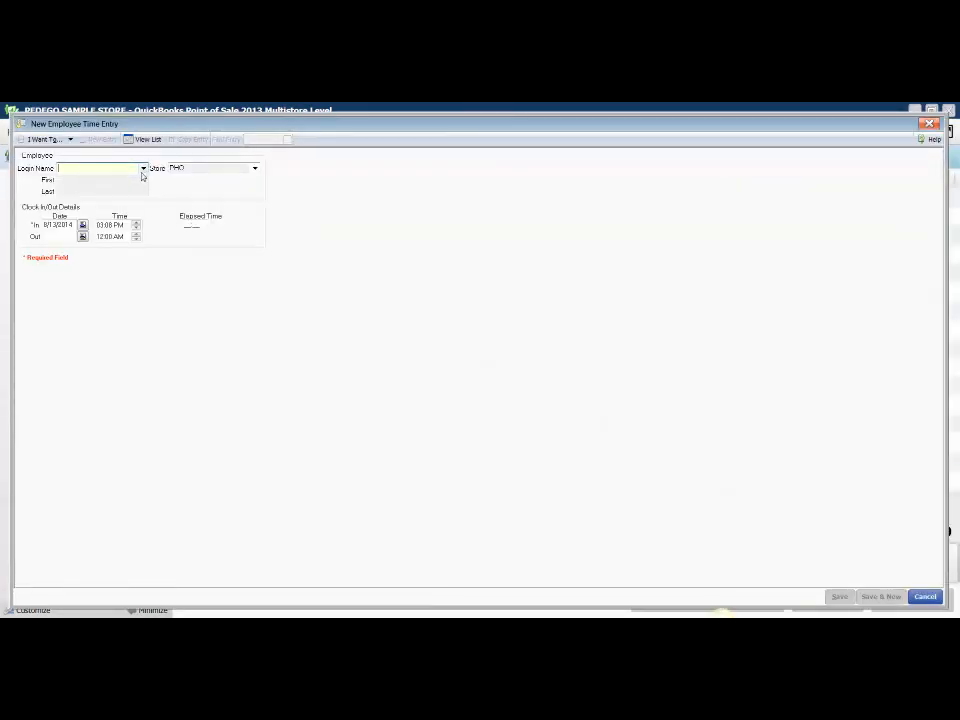
pyautogui.click(142, 168)
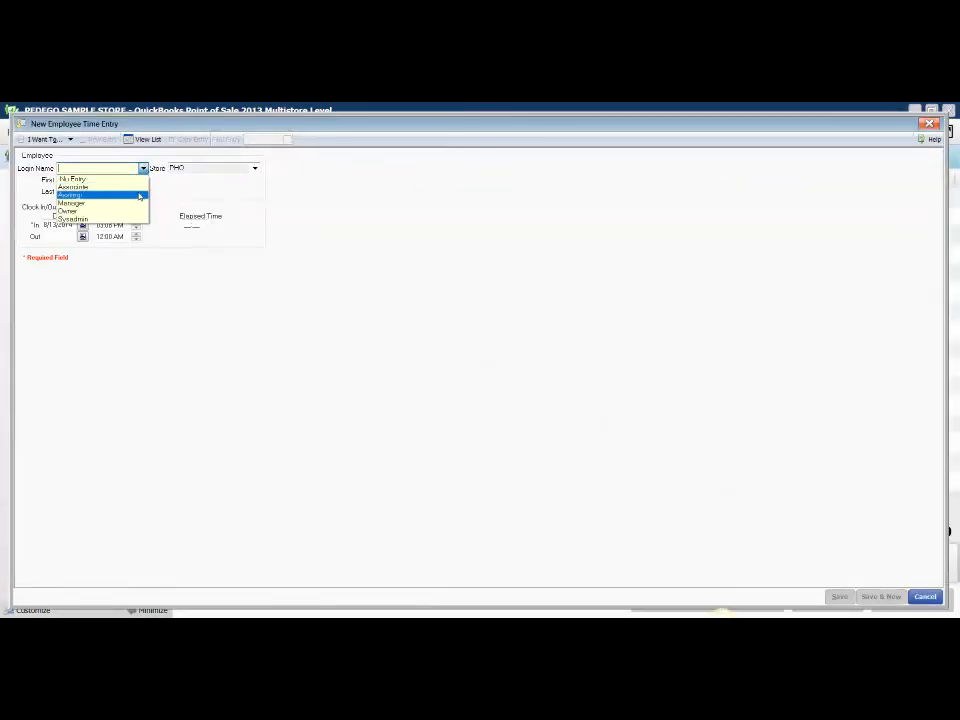
pyautogui.click(72, 186)
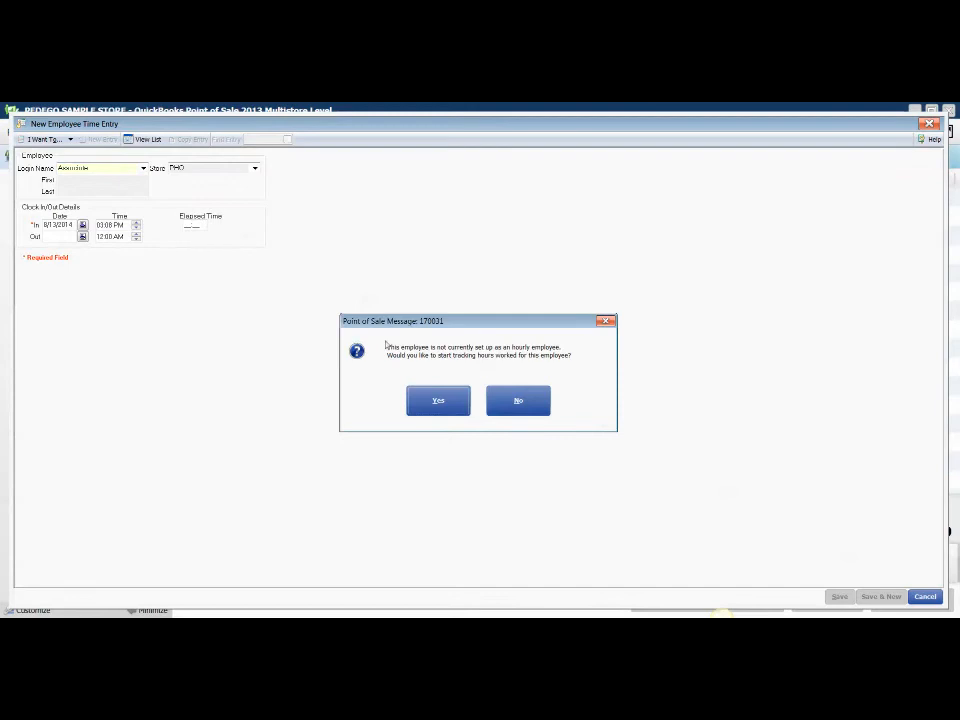
pyautogui.click(518, 400)
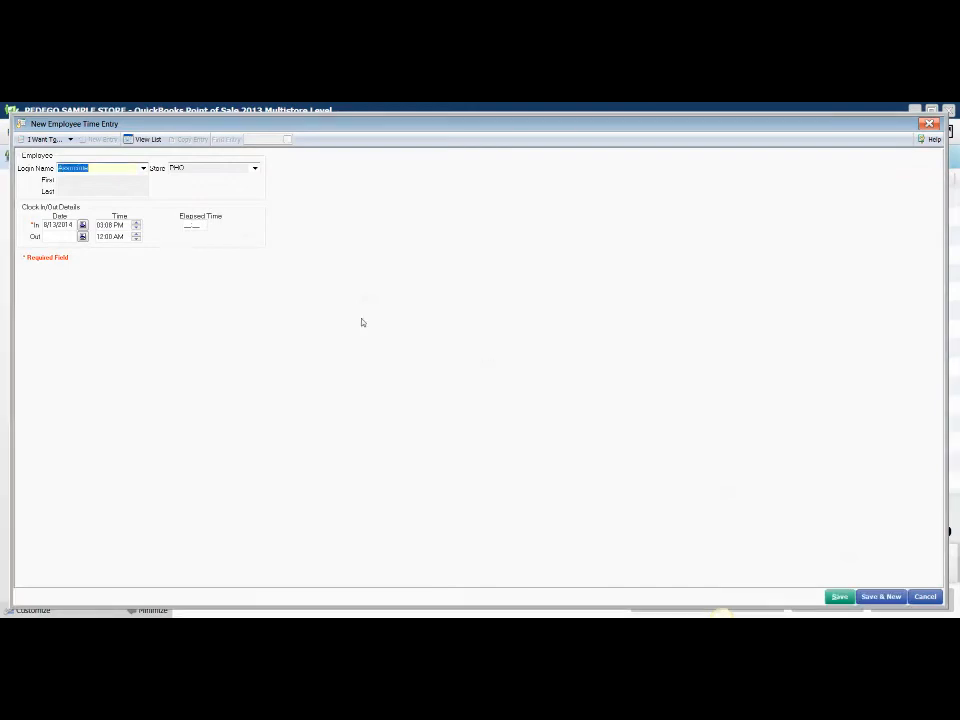
pyautogui.moveTo(212, 176)
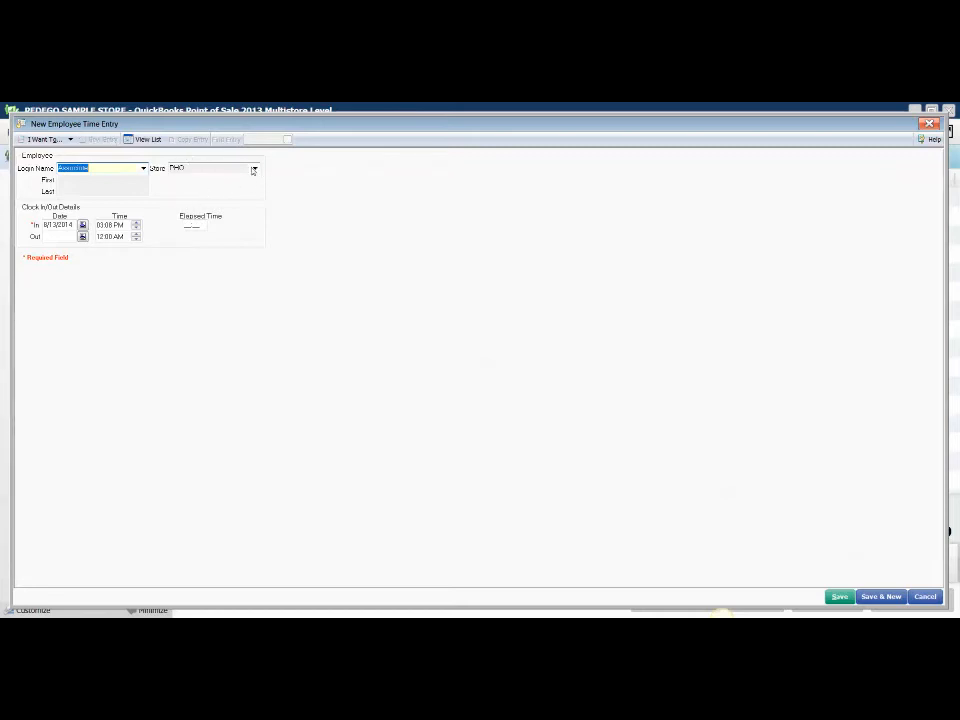
pyautogui.moveTo(84, 224)
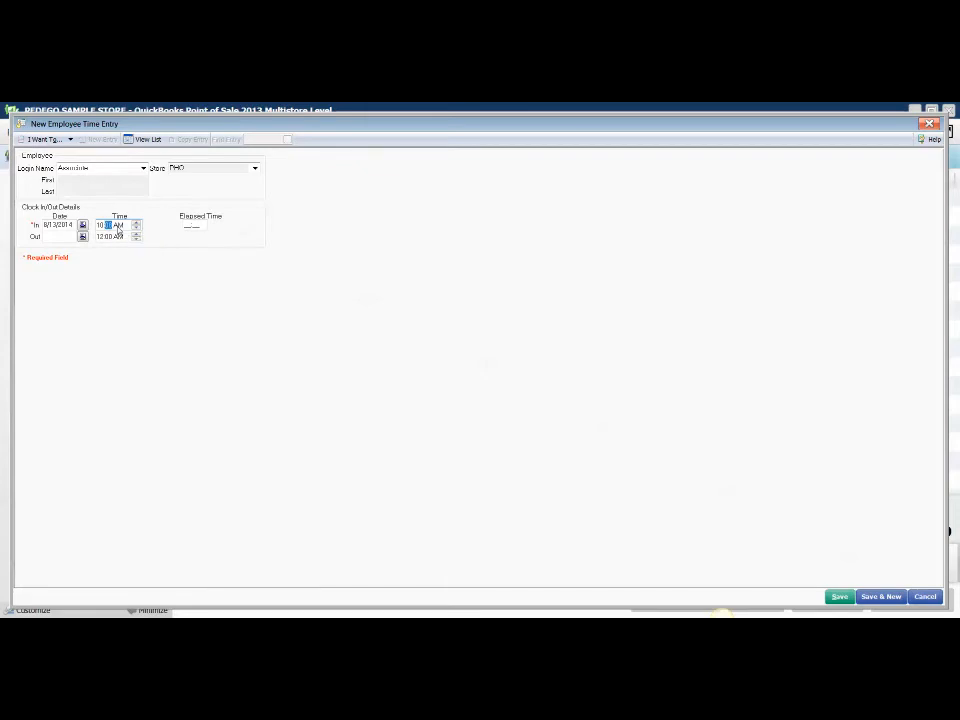
# Step: Pick the clock-in date from the calendar, save the entry and close Time Clock History
pyautogui.click(82, 224)
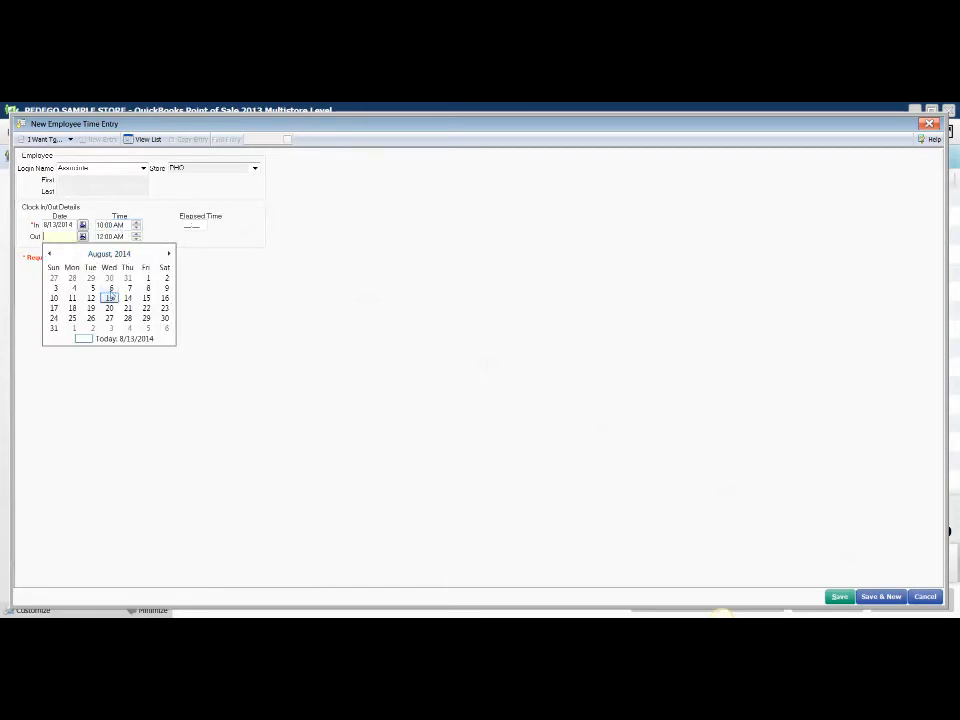
pyautogui.click(110, 288)
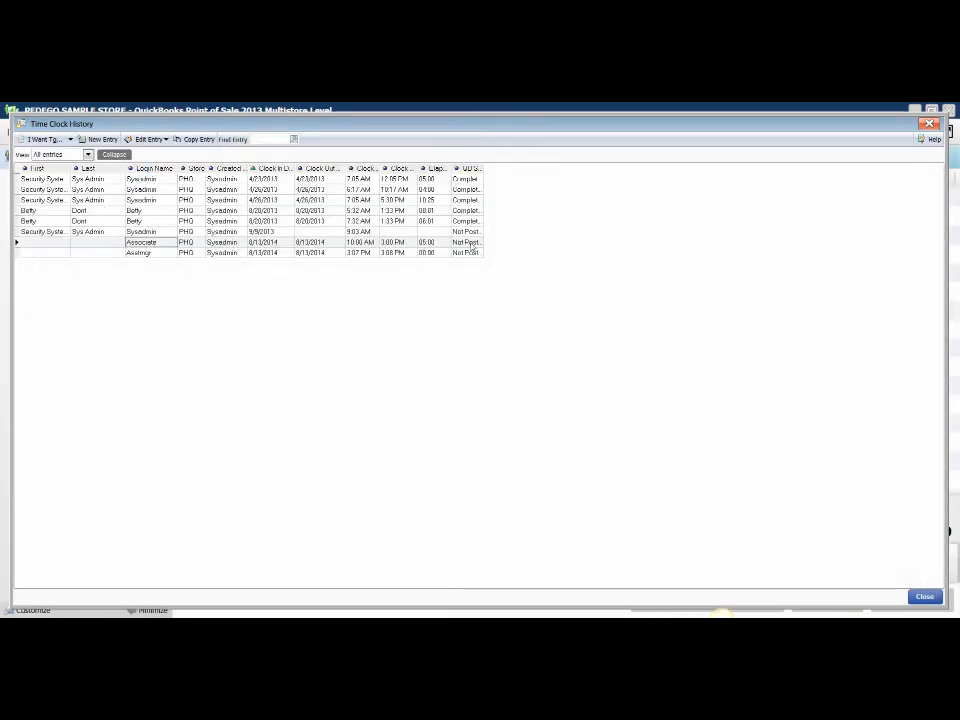
pyautogui.moveTo(408, 370)
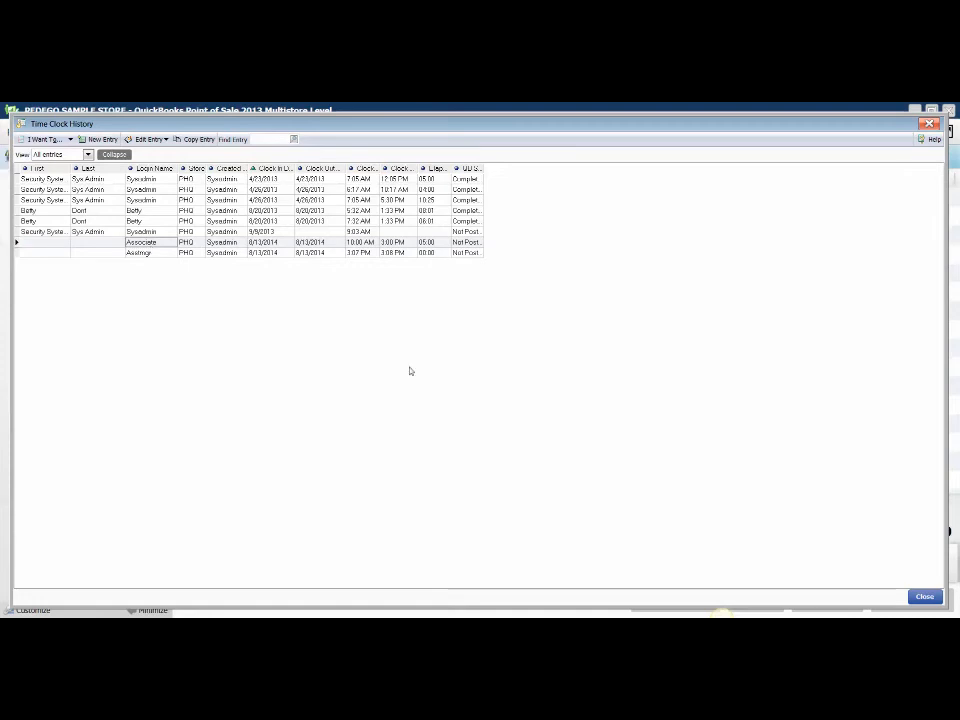
pyautogui.click(924, 596)
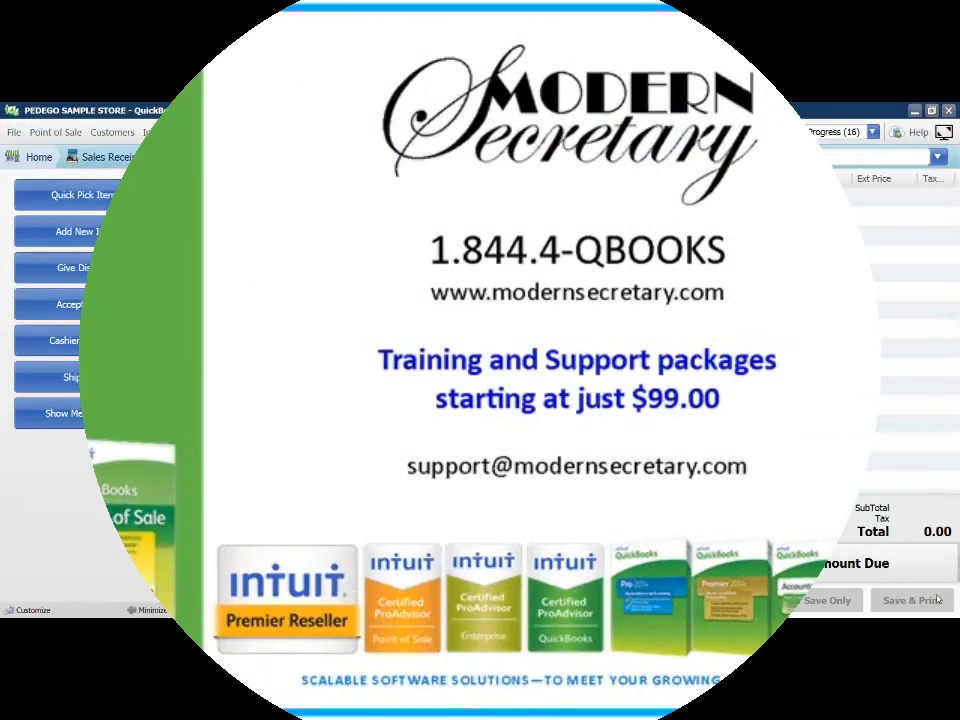